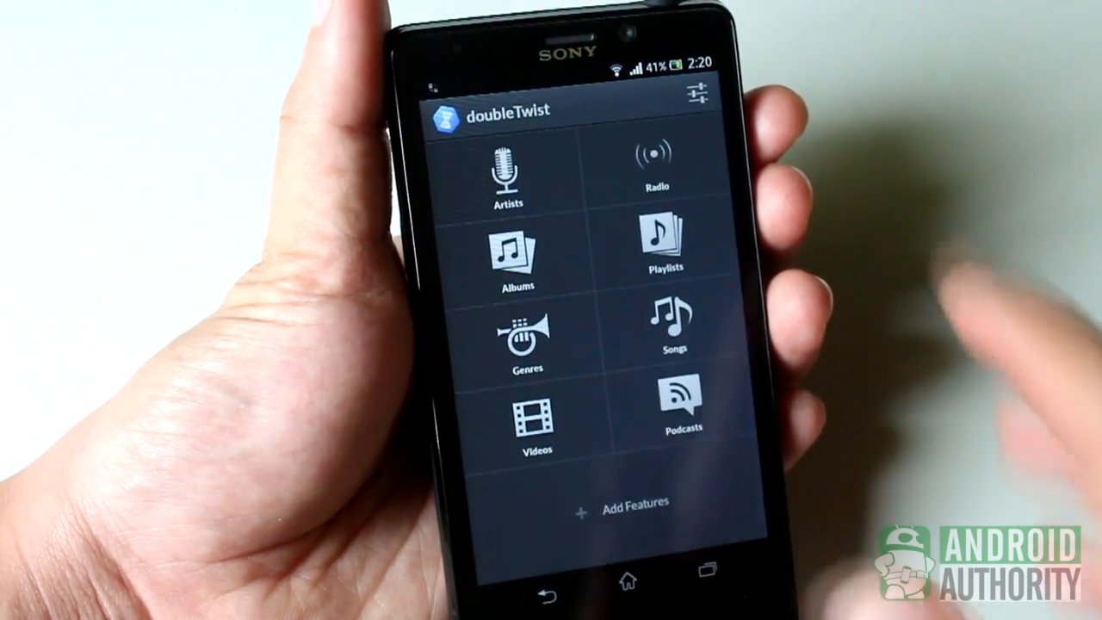
left_click(693, 97)
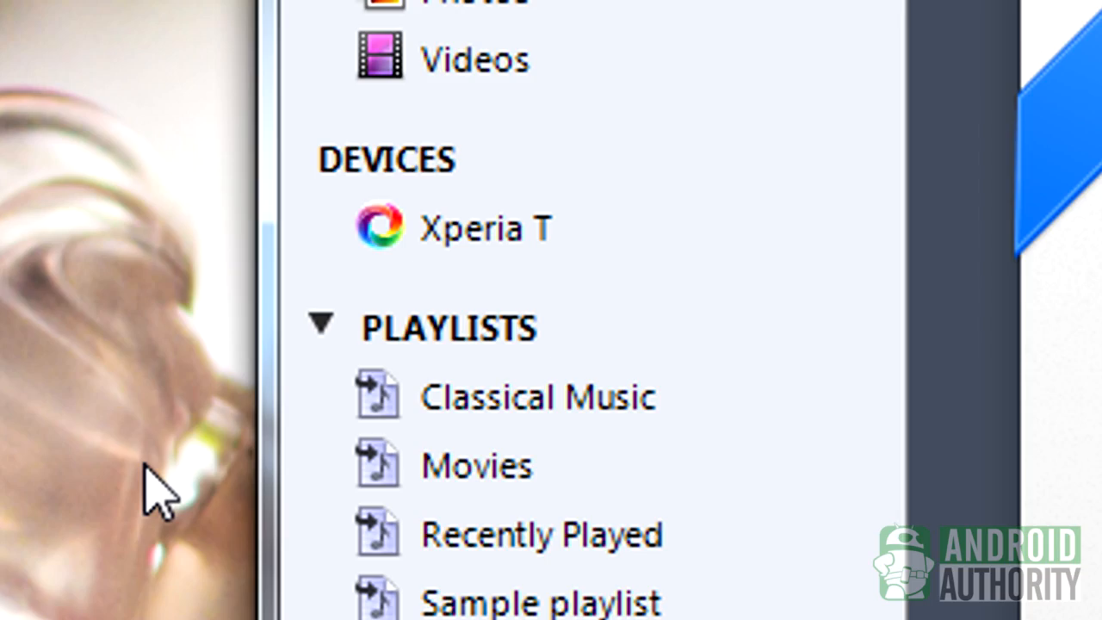
left_click(480, 231)
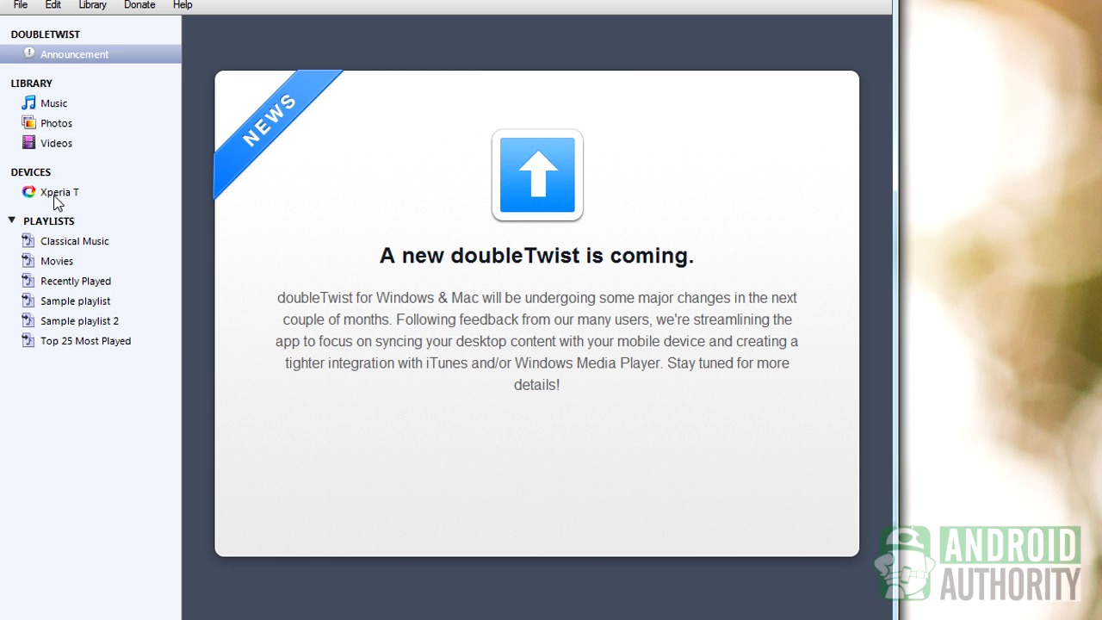
left_click(58, 191)
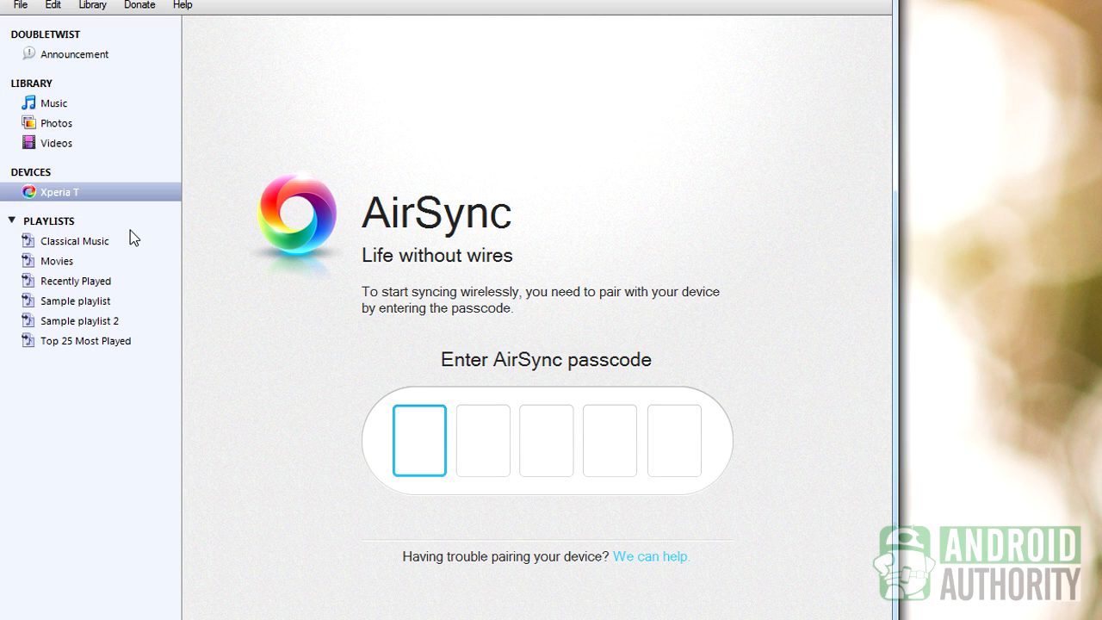
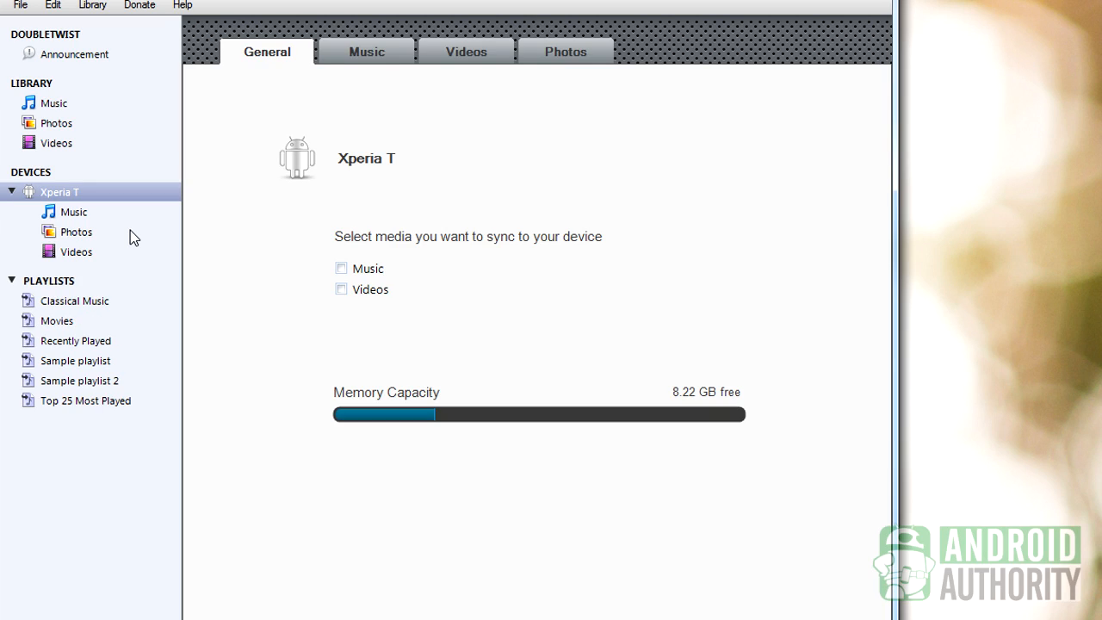
mouse_move(170, 315)
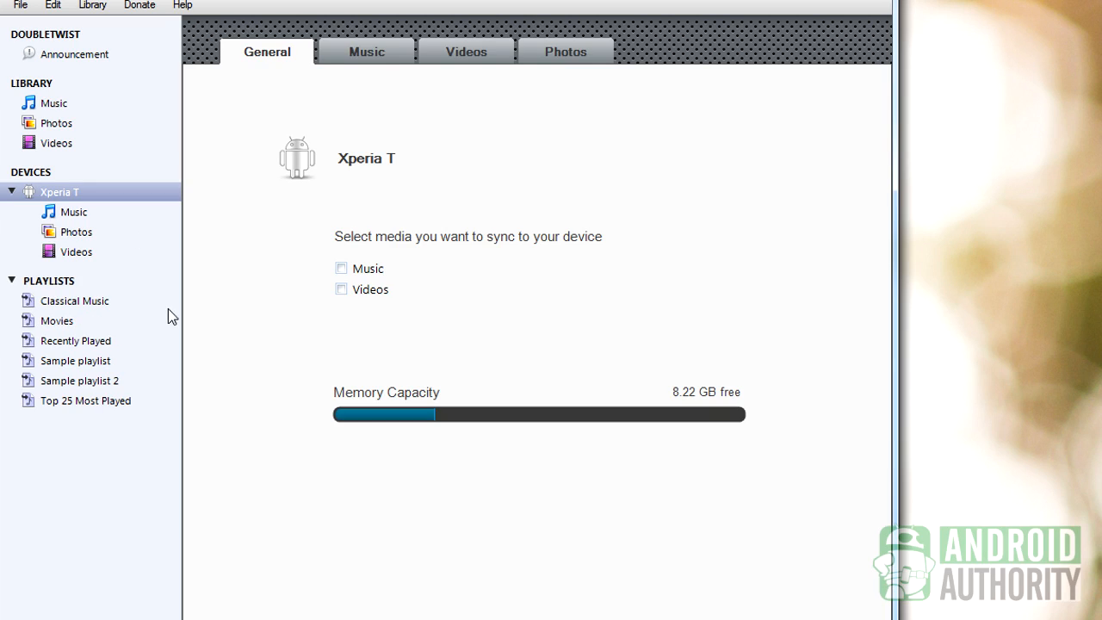
left_click(341, 268)
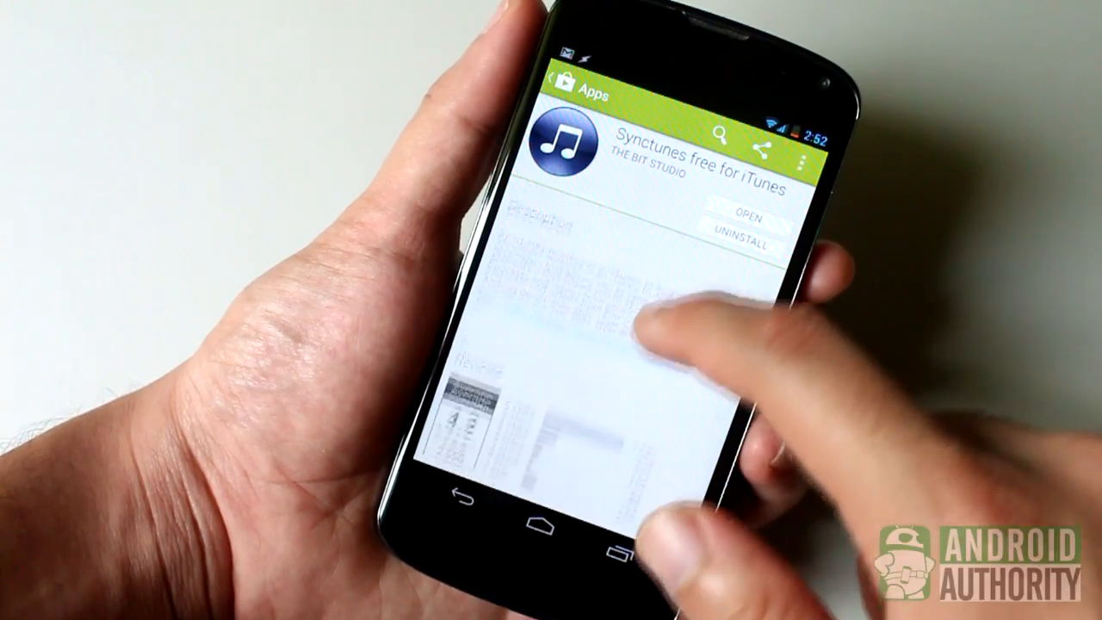
Step: Review the SyncTunes app page on the phone, then start SyncTunes Desktop from its shortcut
scroll("down", 3)
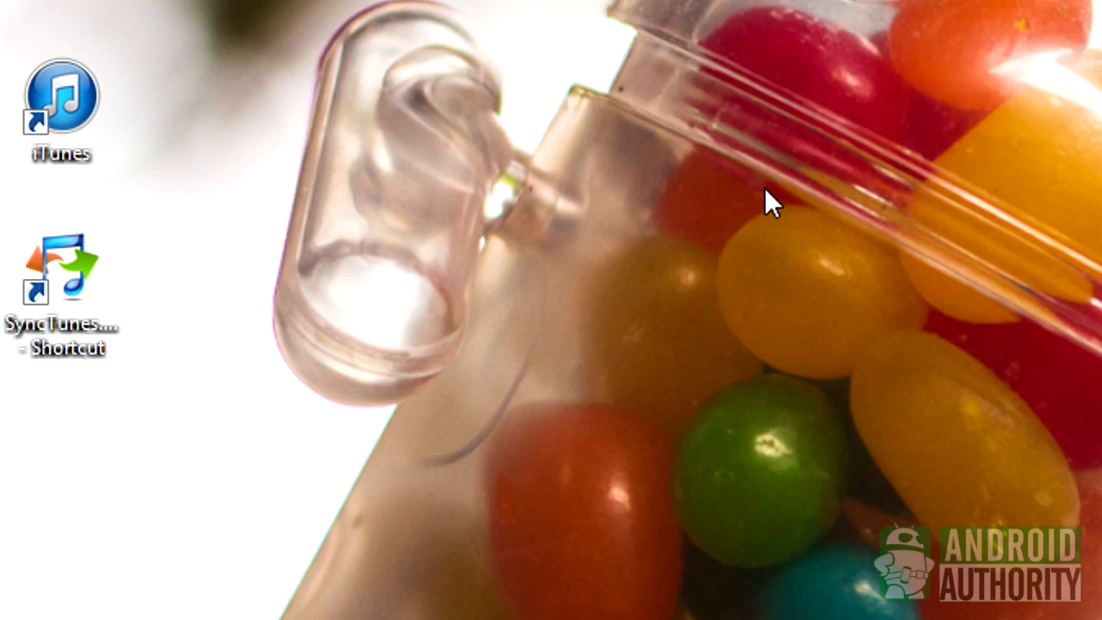
left_click(60, 272)
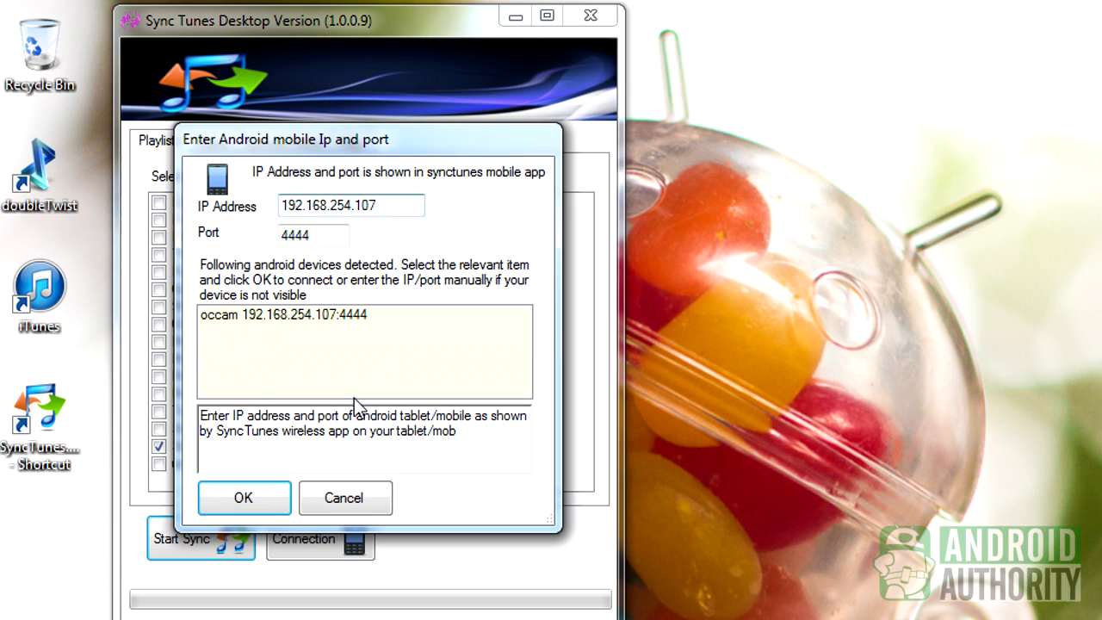
Step: Connect to the detected phone address and sync the Music playlist's 11 tracks to it
left_click(244, 498)
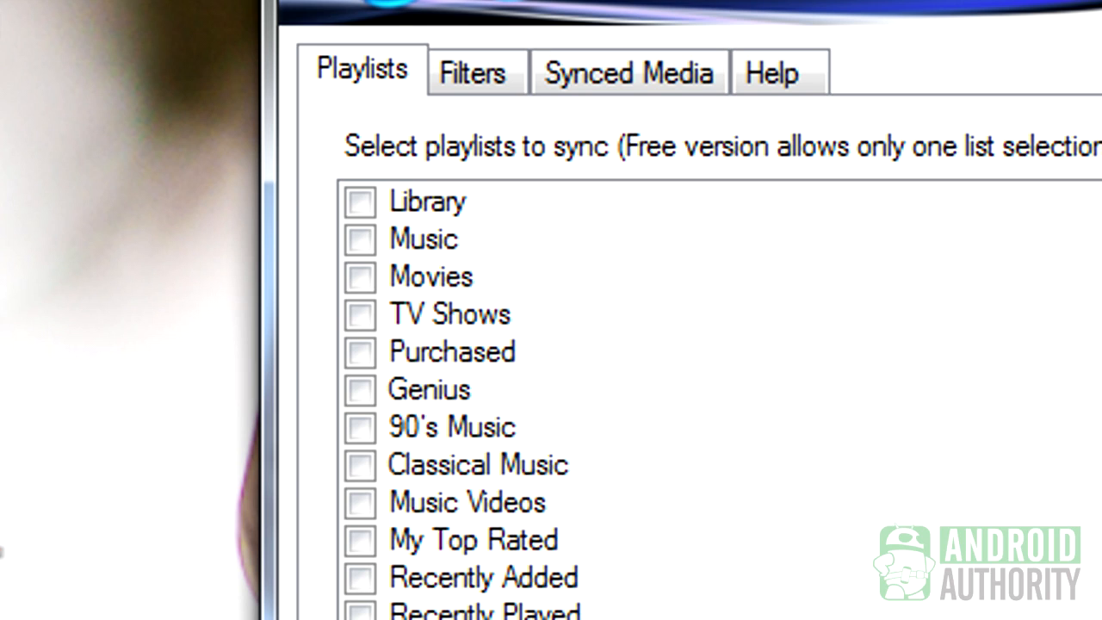
left_click(358, 240)
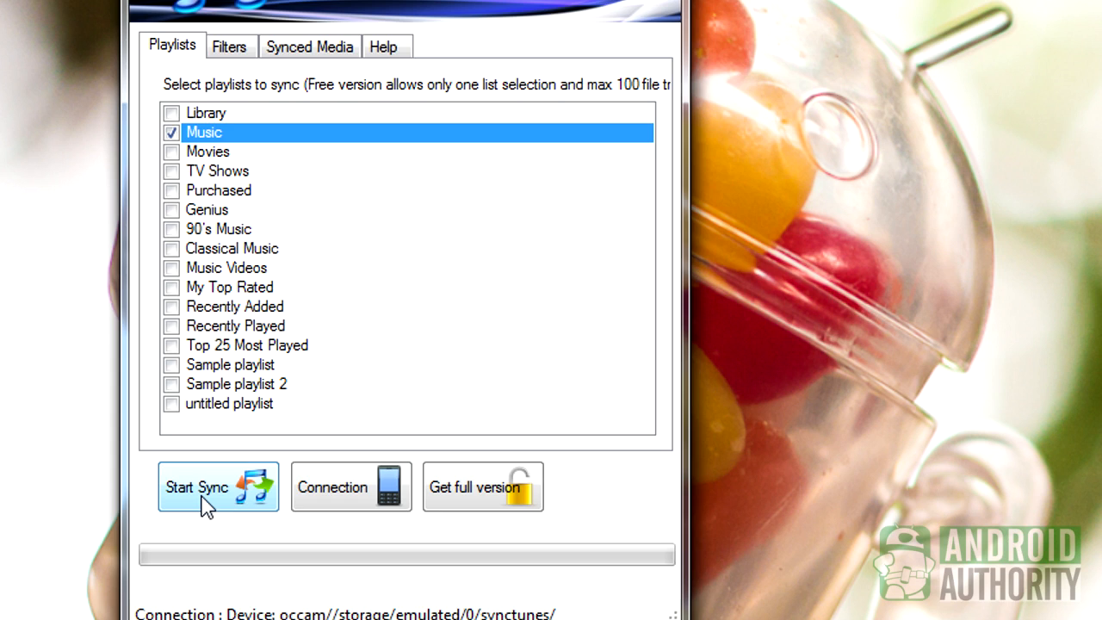
left_click(201, 493)
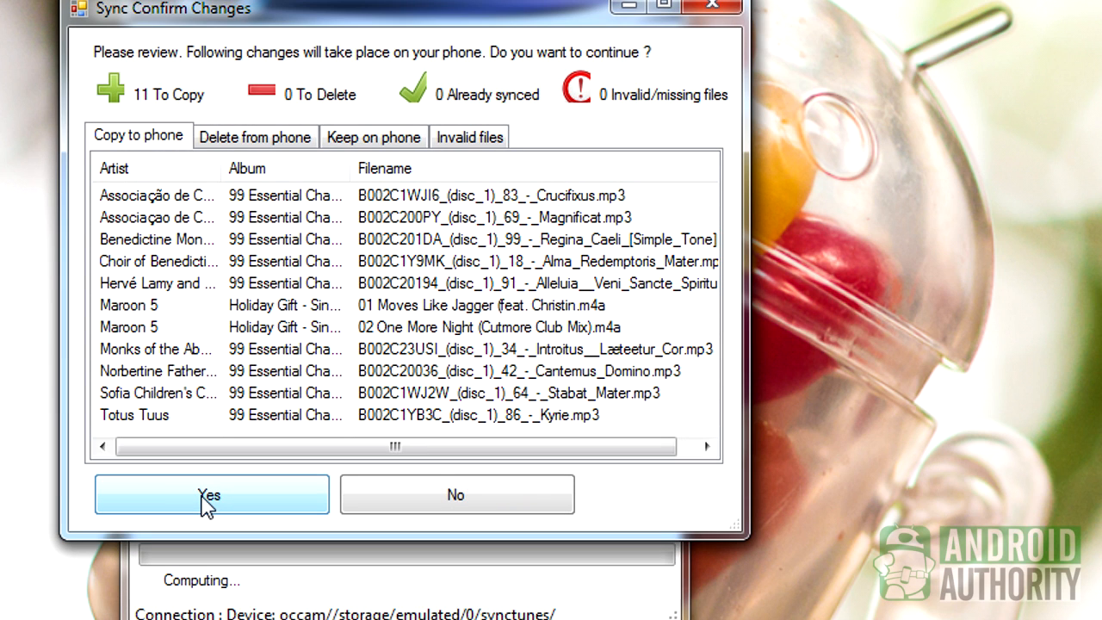
left_click(210, 496)
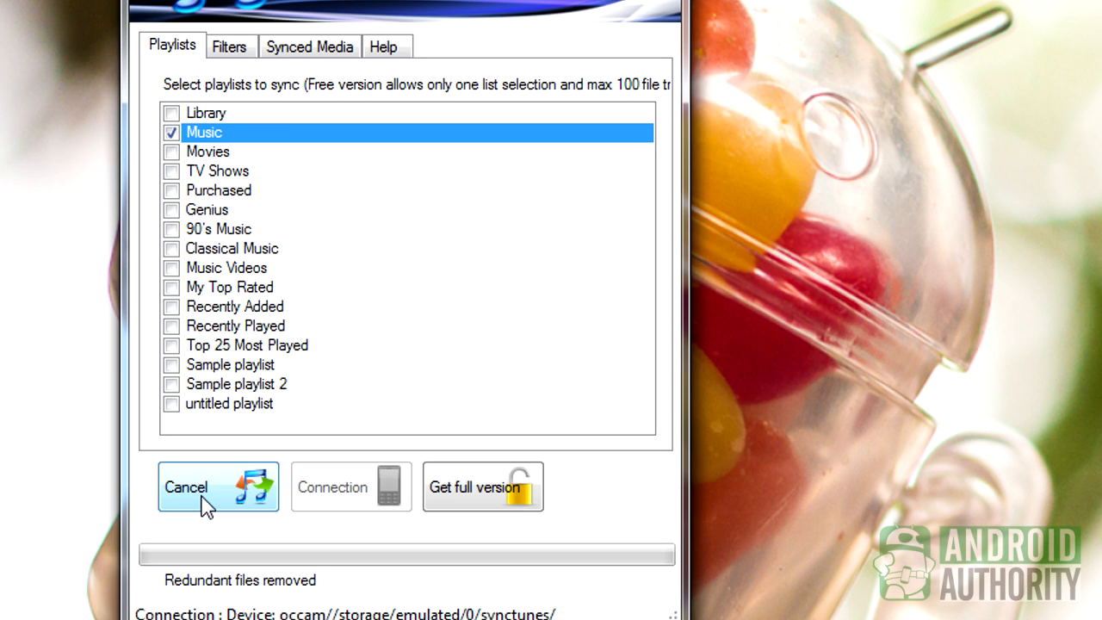